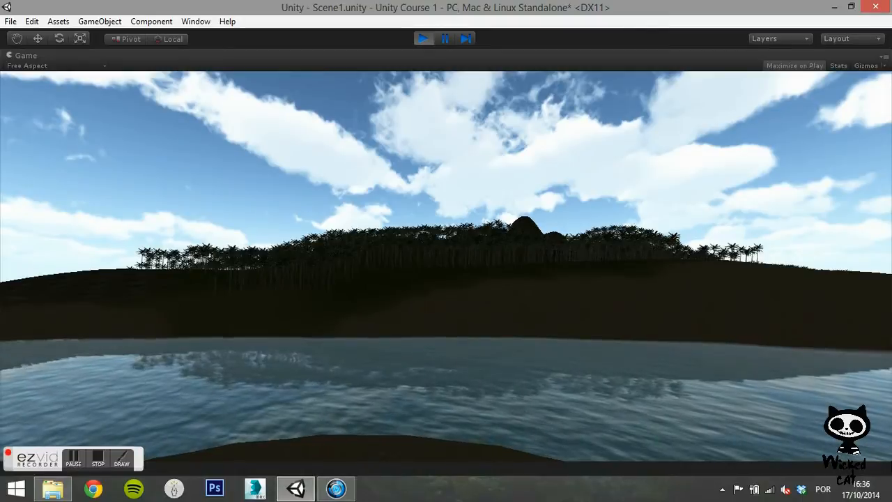
Stop the running game preview to return to edit mode.
left_click(59, 21)
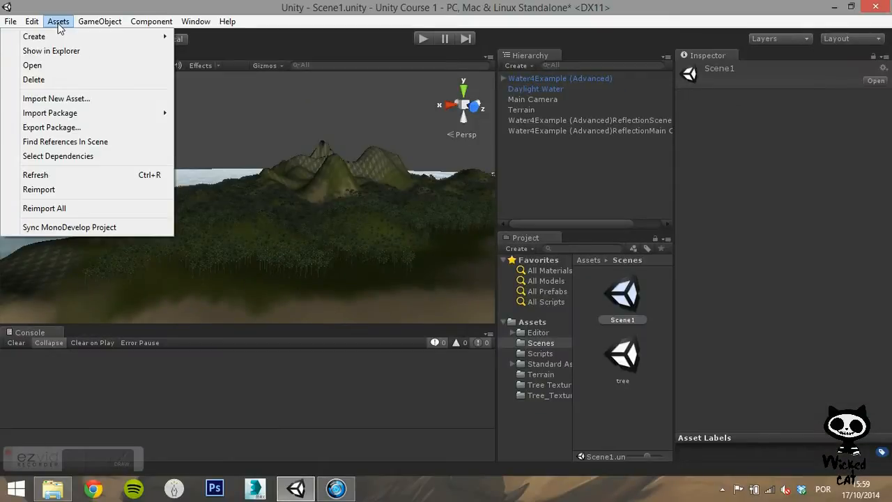
Choose the standard Skyboxes package from Assets > Import Package.
left_click(50, 112)
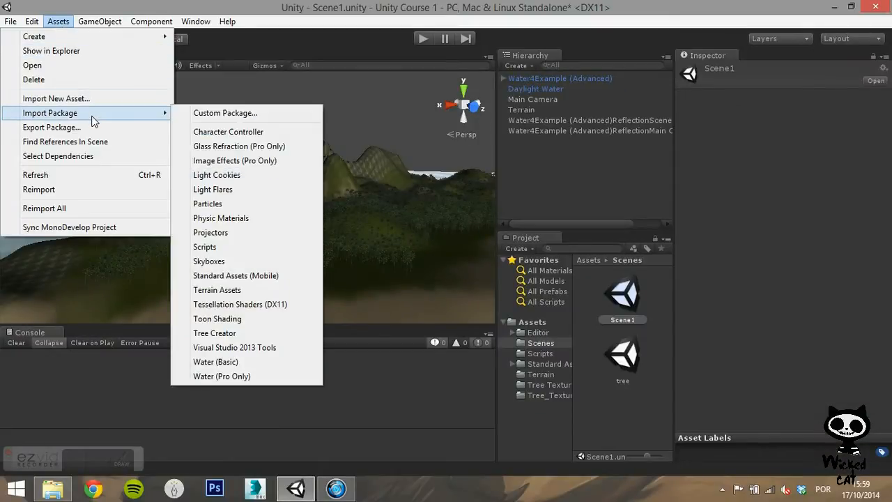
mouse_move(247, 126)
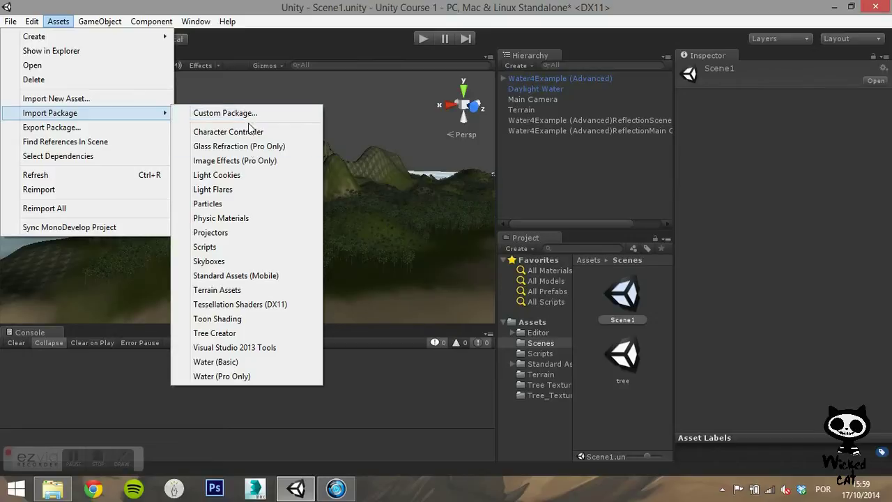
mouse_move(227, 264)
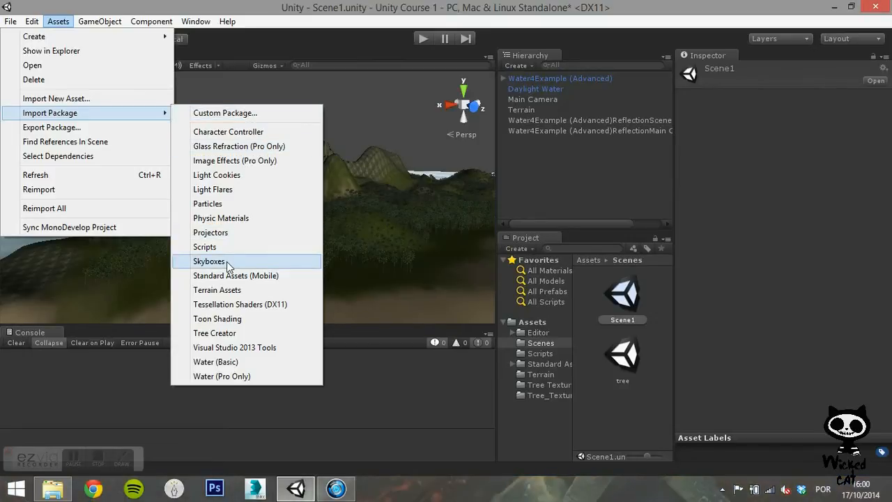
left_click(209, 261)
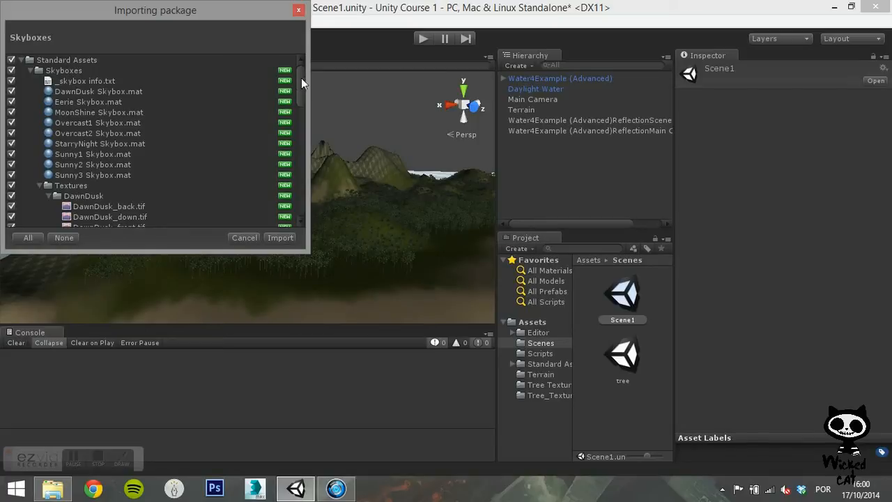
Import all Skyboxes package items, keeping every item checked.
scroll("down", 3)
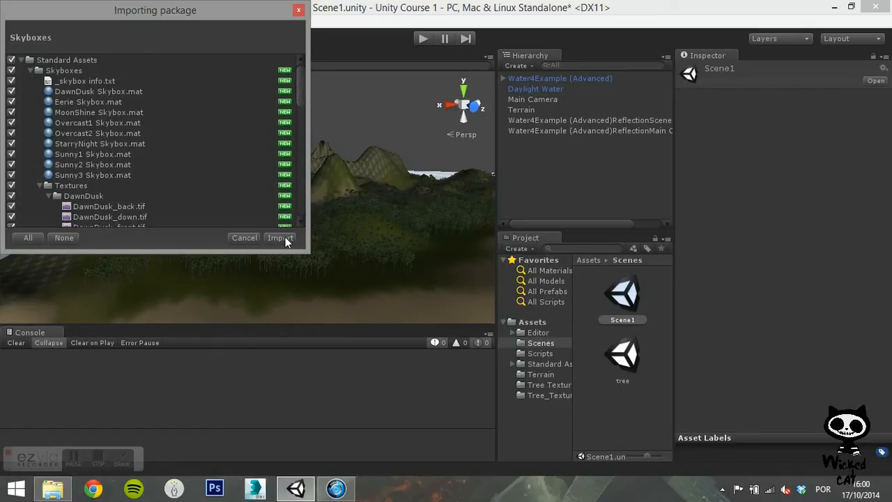
left_click(279, 237)
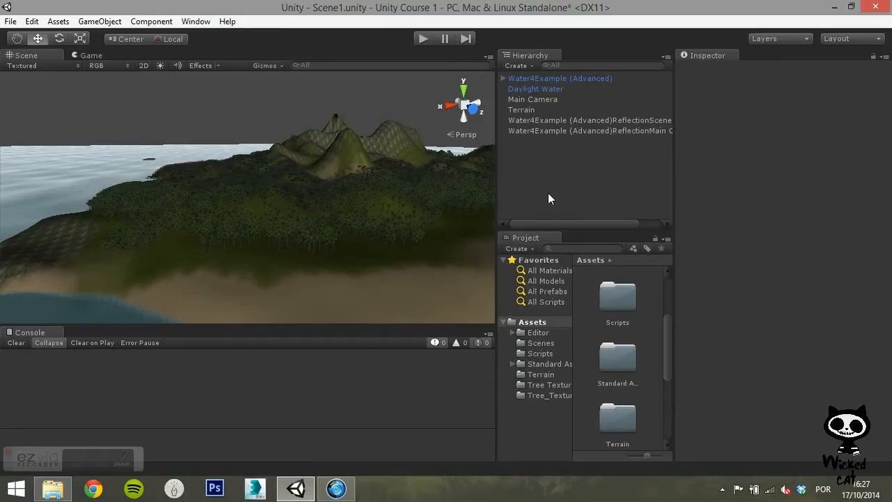
Expand Standard Assets > Skyboxes in the Project panel and scroll through it.
left_click(549, 364)
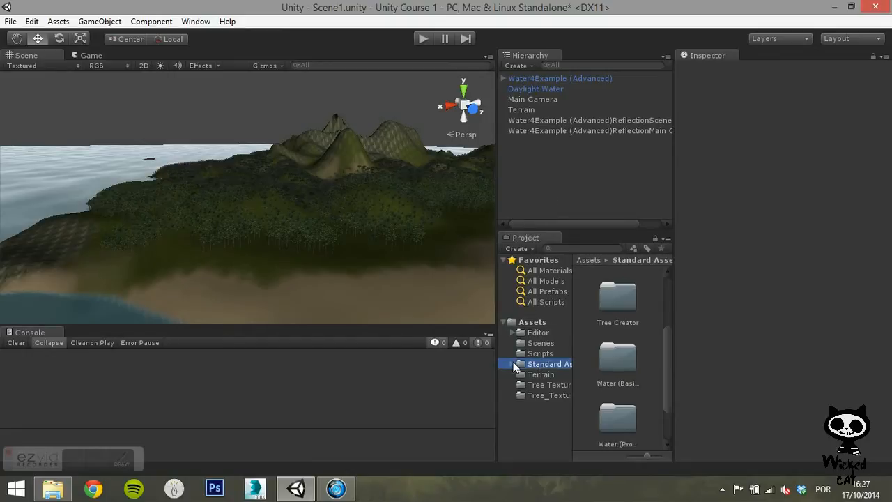
left_click(551, 374)
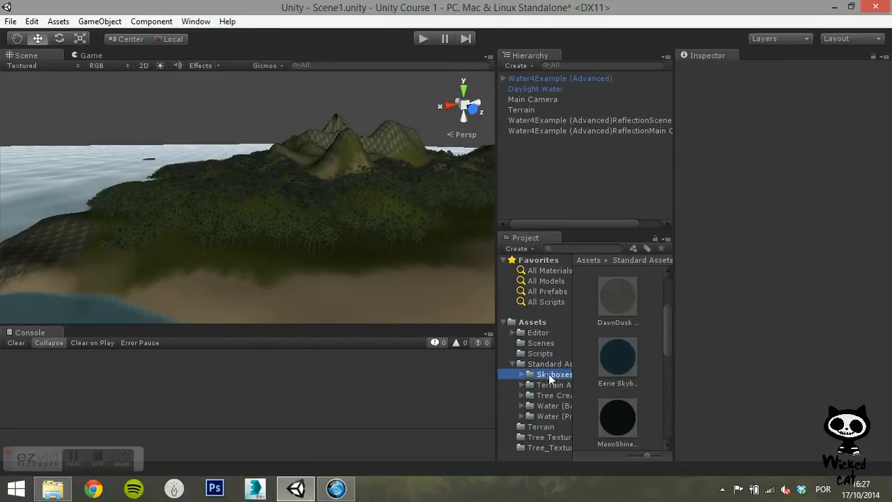
scroll("down", 3)
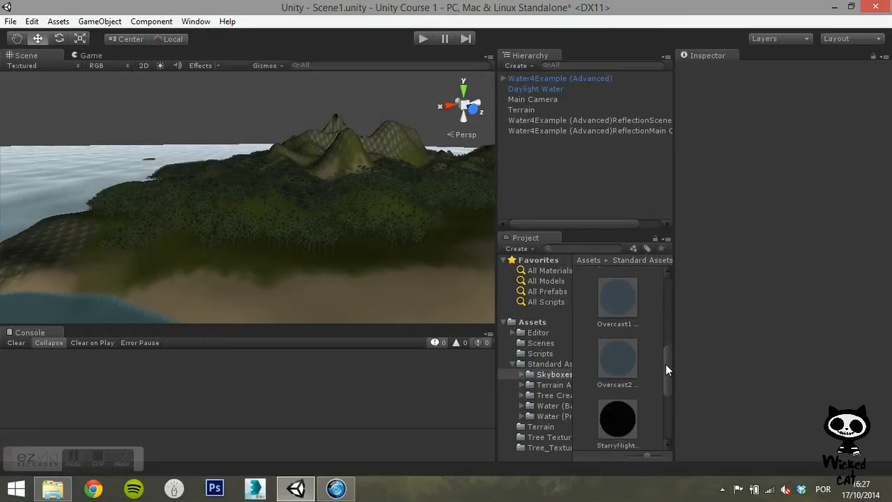
scroll("down", 3)
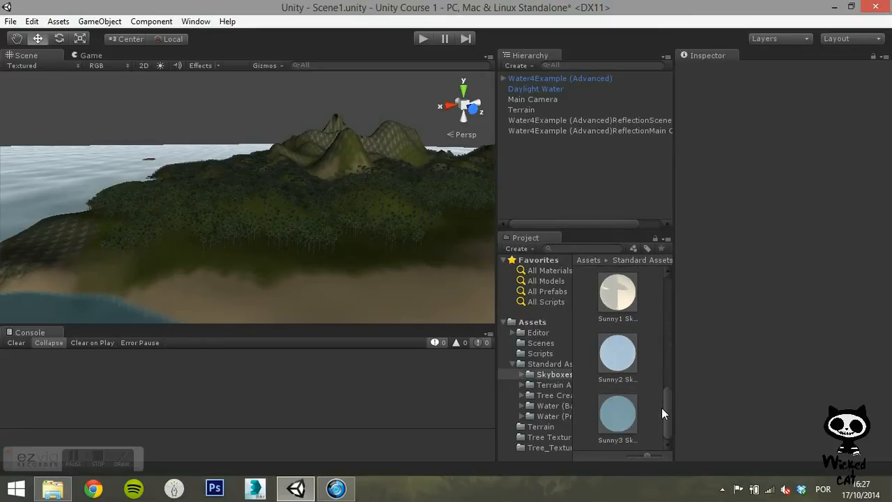
scroll("down", 3)
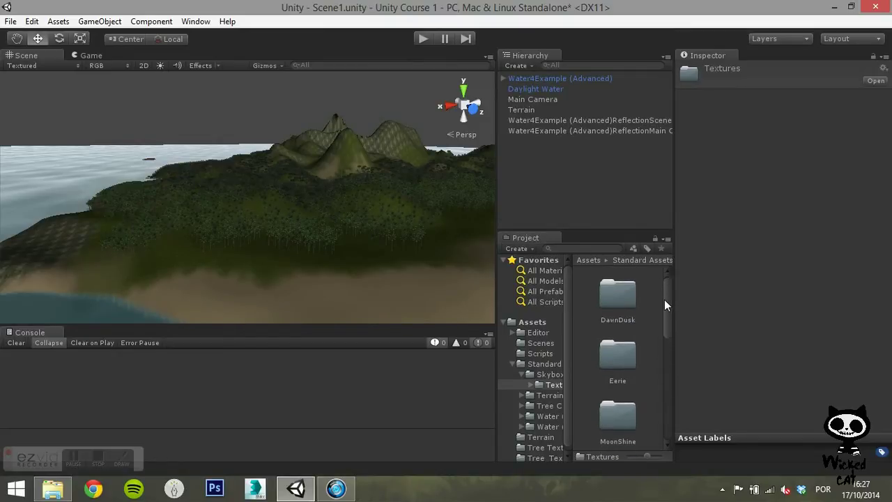
Inspect the DawnDusk_left texture in Textures > DawnDusk, then return to Skyboxes.
double_click(617, 294)
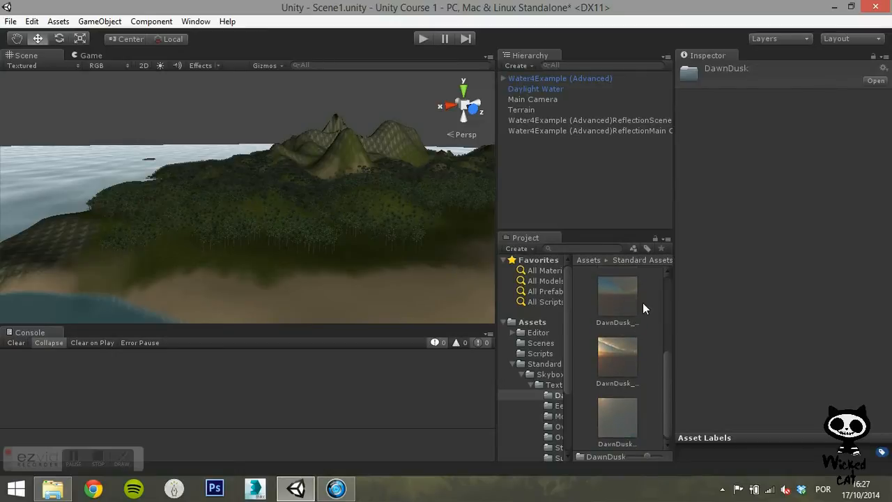
left_click(617, 397)
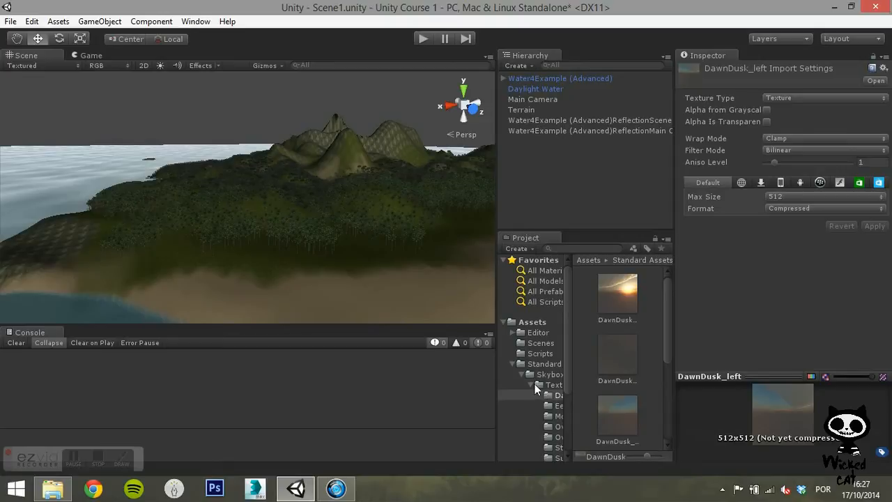
left_click(549, 373)
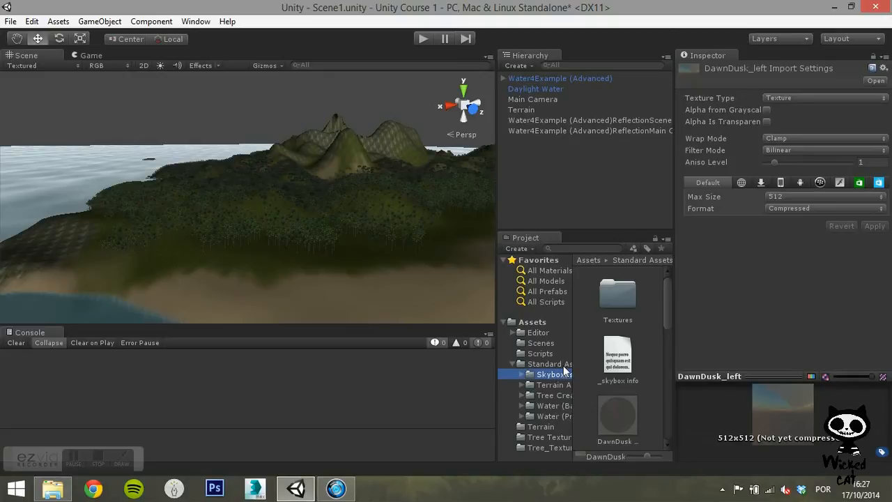
mouse_move(699, 302)
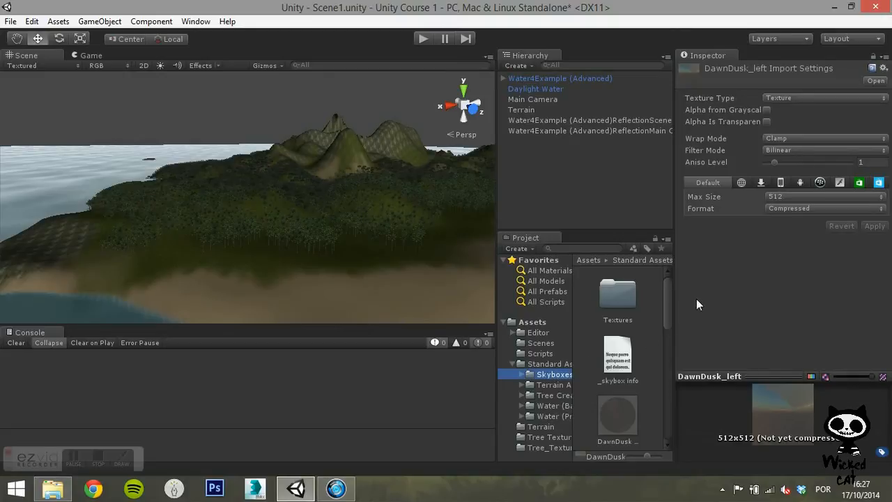
mouse_move(663, 294)
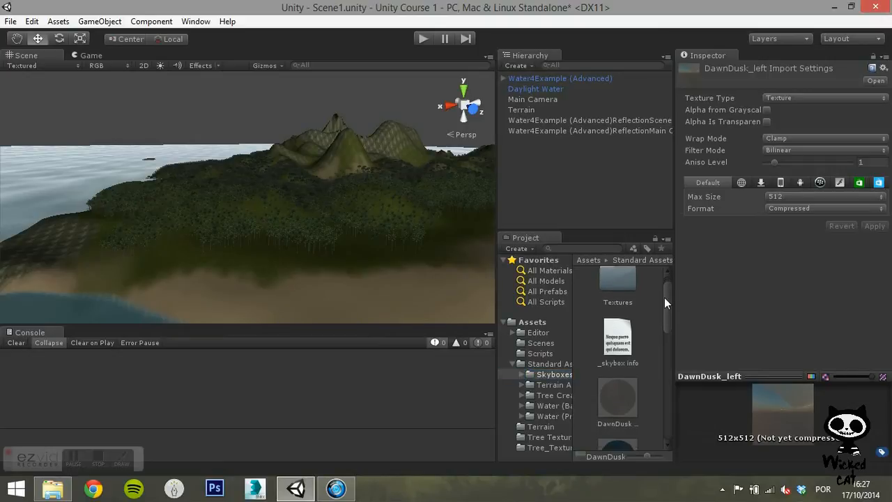
scroll("down", 3)
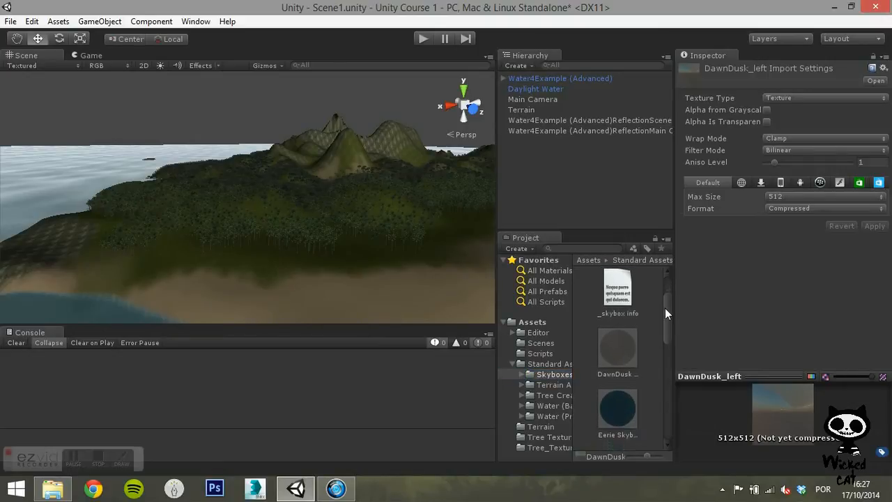
scroll("down", 3)
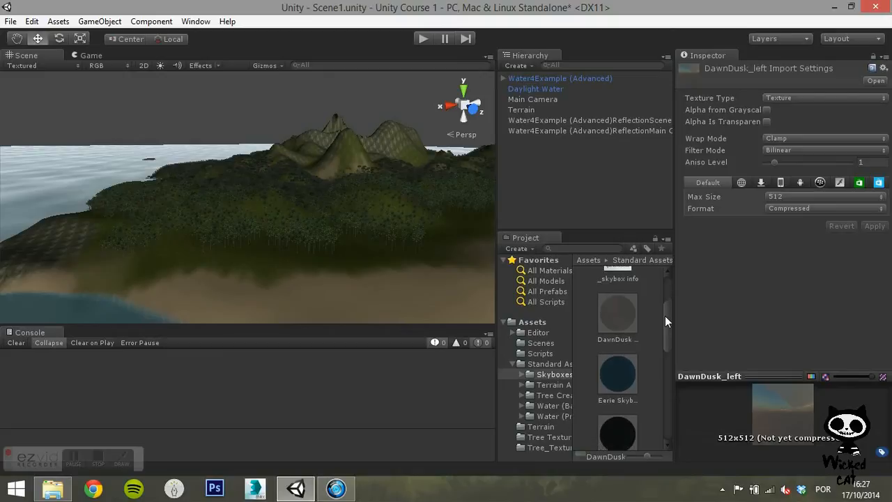
scroll("down", 3)
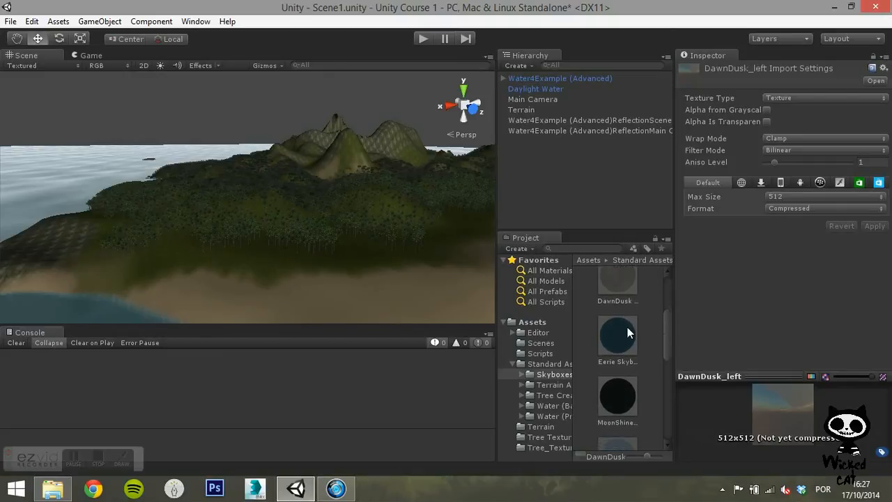
Select the Eerie Skybox material to view its six face textures in the Inspector.
left_click(617, 335)
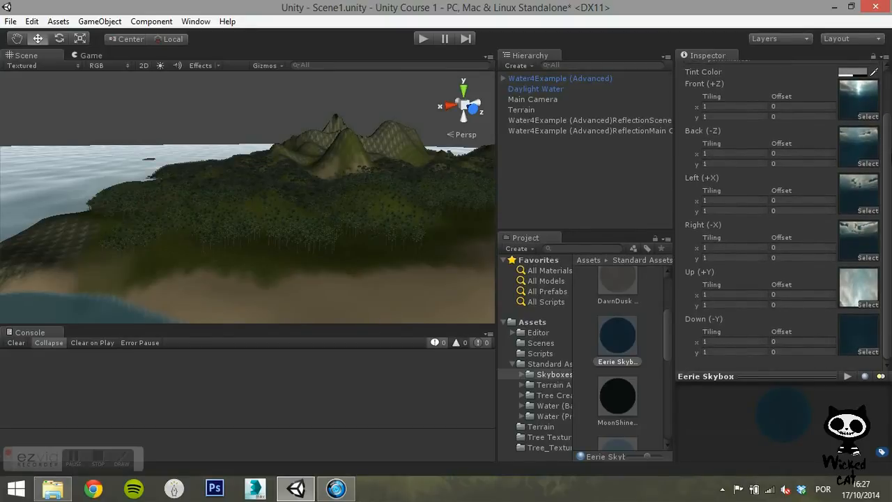
mouse_move(745, 182)
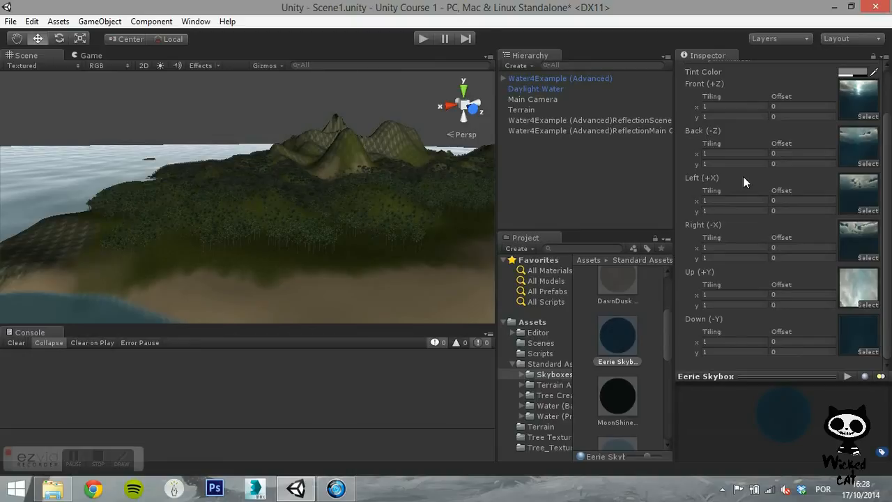
mouse_move(379, 71)
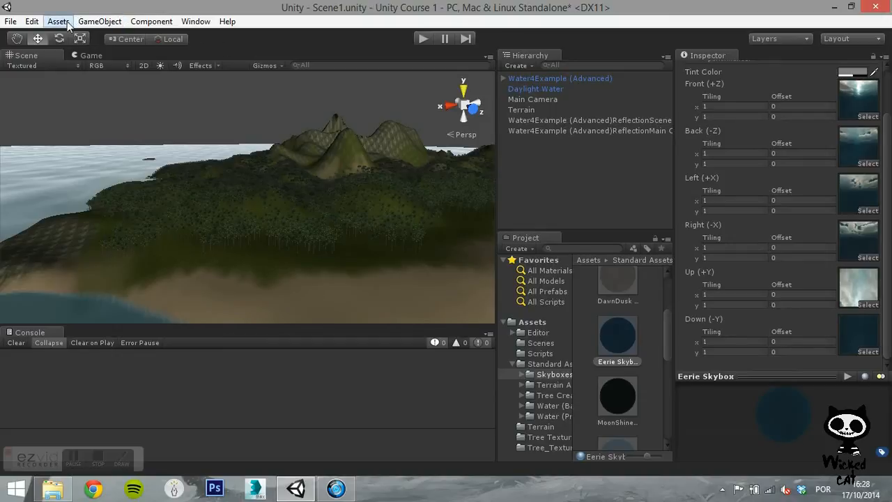
mouse_move(33, 20)
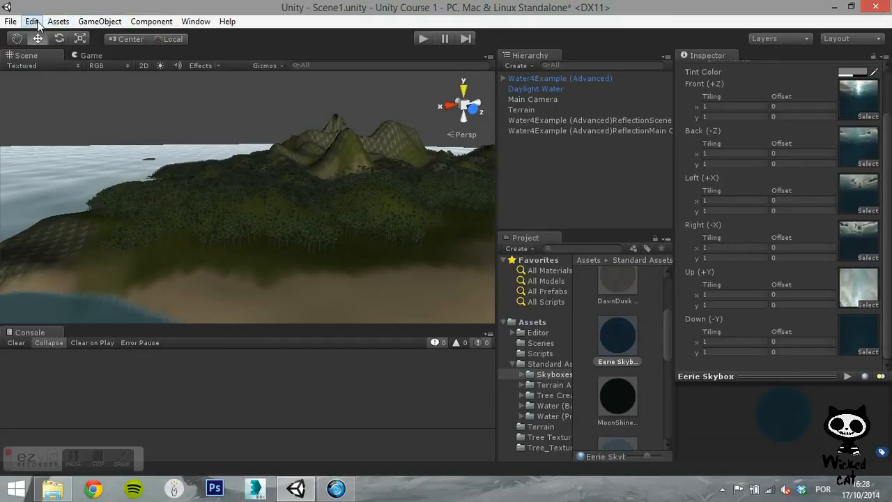
Set Sunny2 Skybox as the Skybox Material in Edit > Render Settings.
left_click(32, 21)
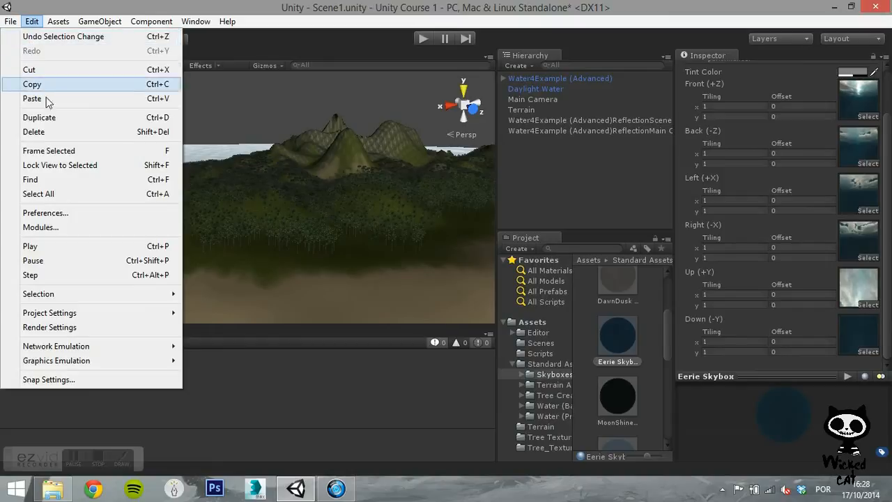
mouse_move(49, 326)
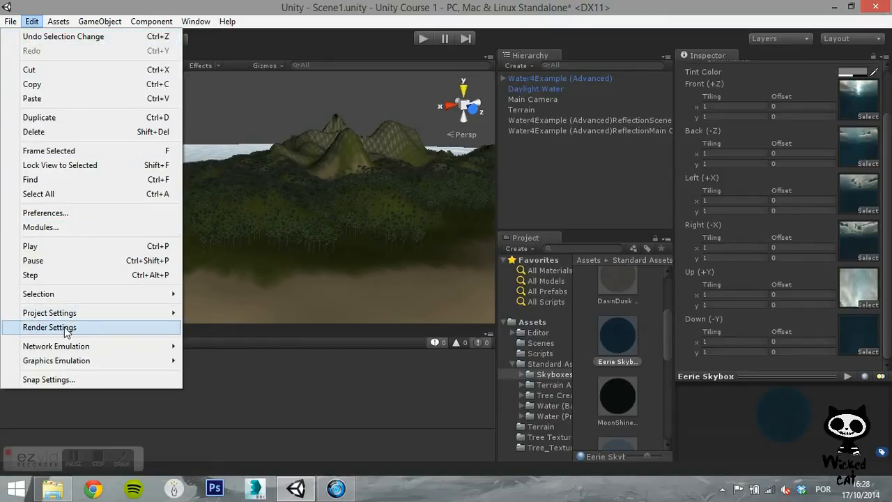
left_click(49, 327)
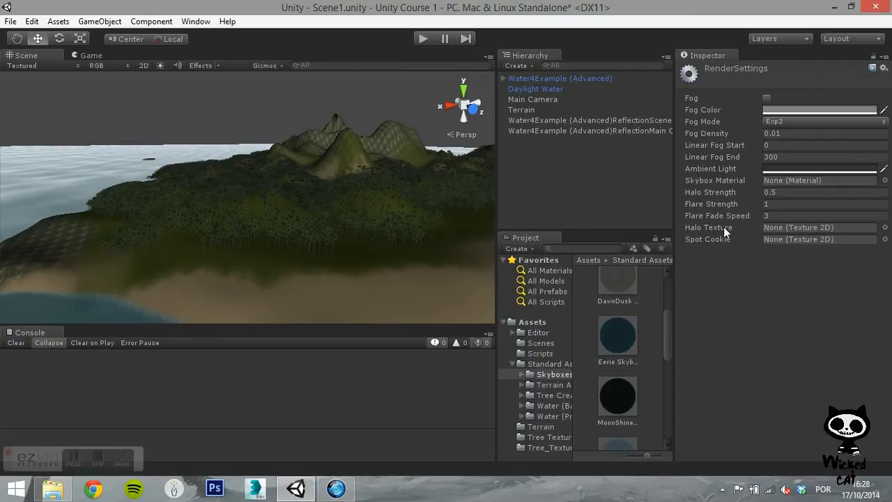
mouse_move(751, 185)
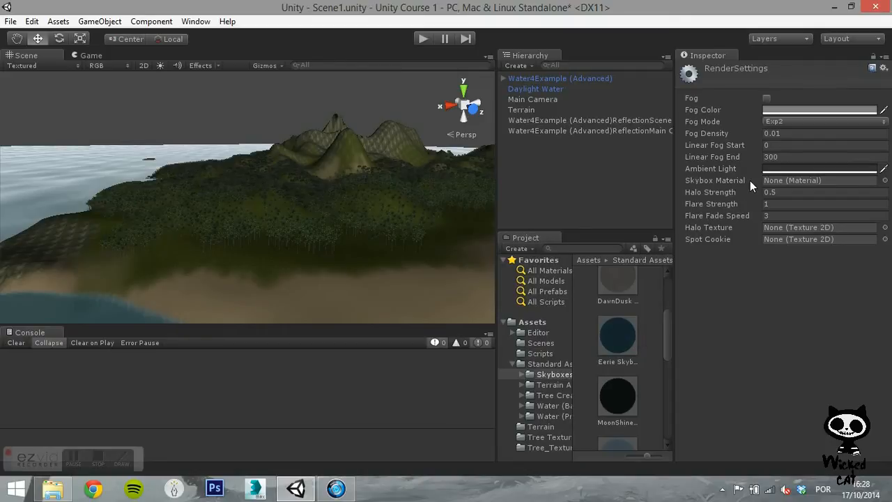
scroll("down", 3)
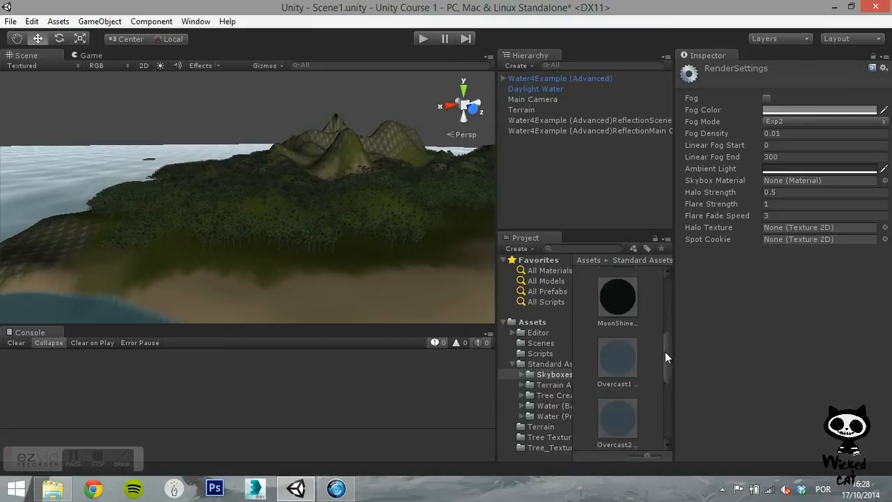
scroll("down", 3)
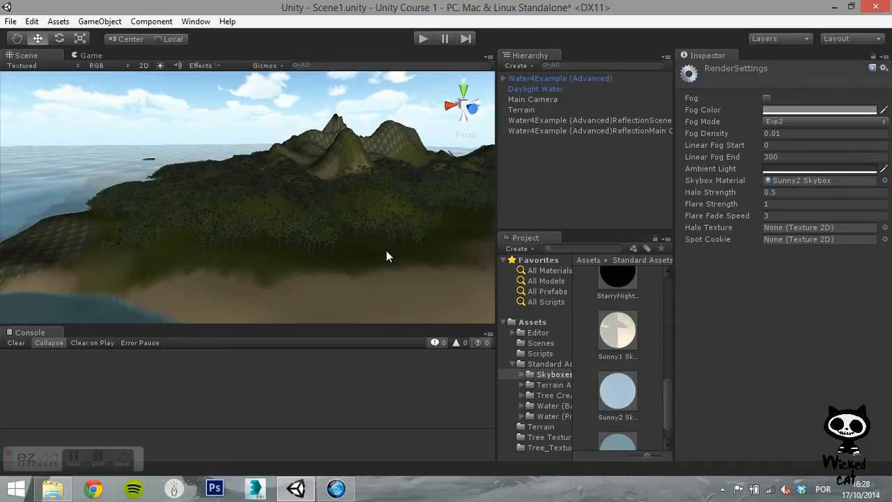
mouse_move(401, 188)
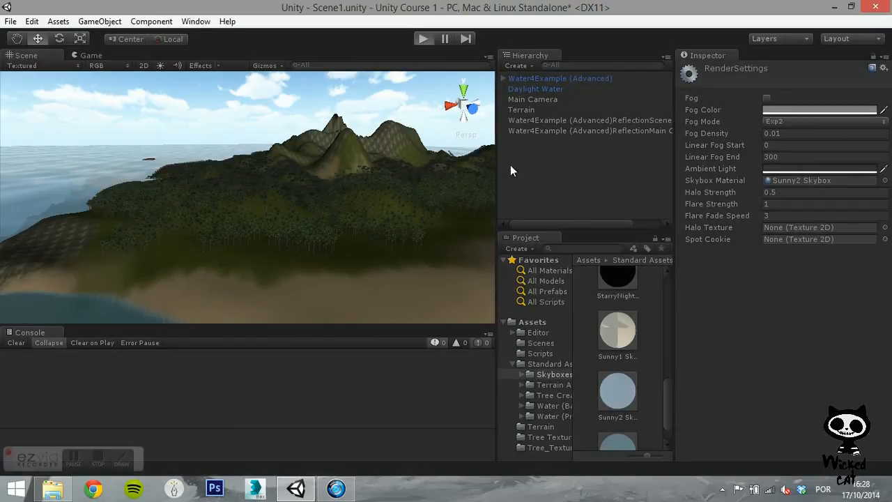
left_click(424, 38)
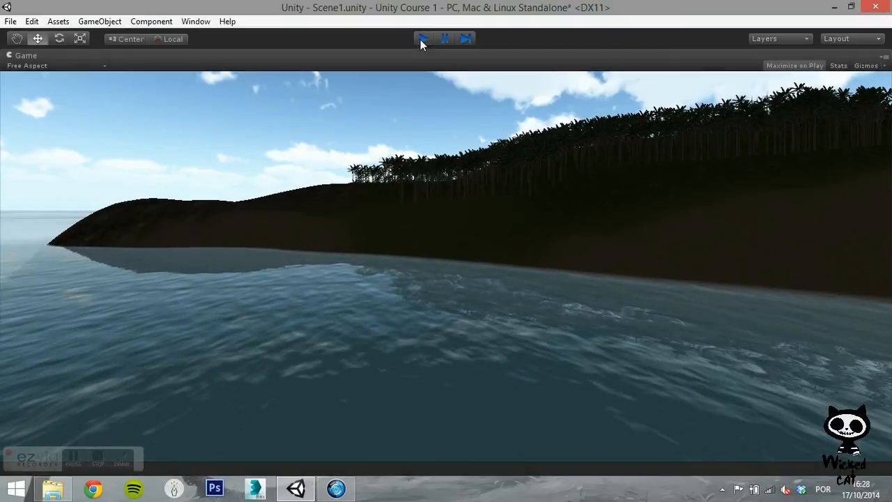
left_click(422, 38)
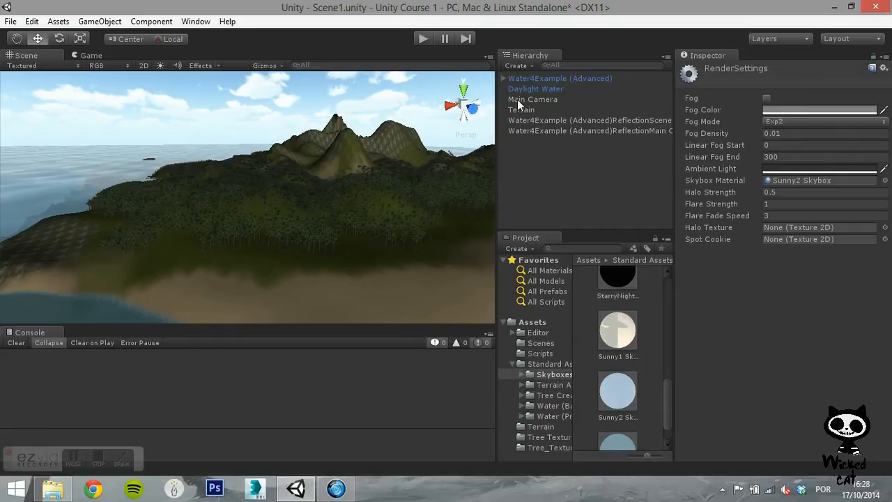
Add a Skybox component using DawnDusk Skybox to Main Camera, then enter Play mode.
left_click(532, 99)
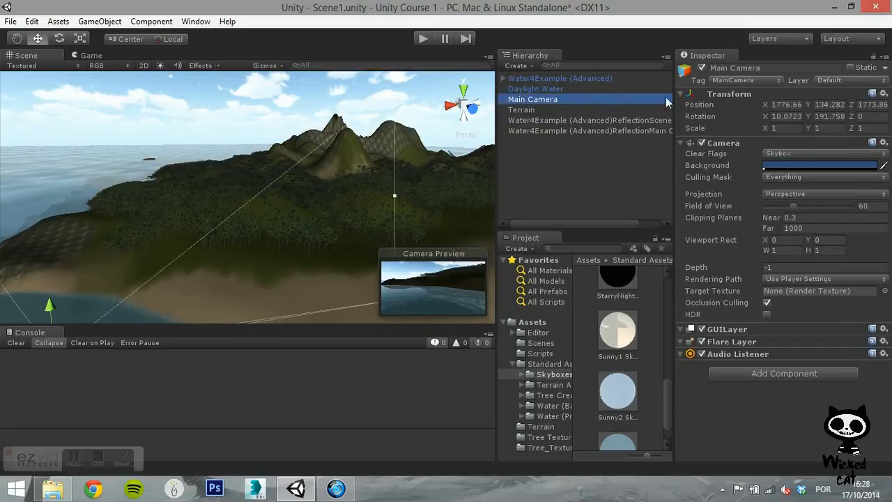
left_click(783, 373)
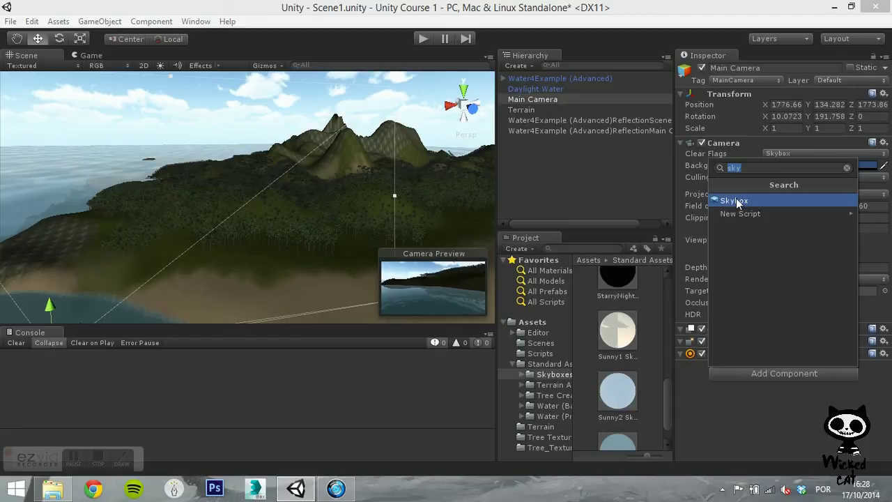
left_click(732, 201)
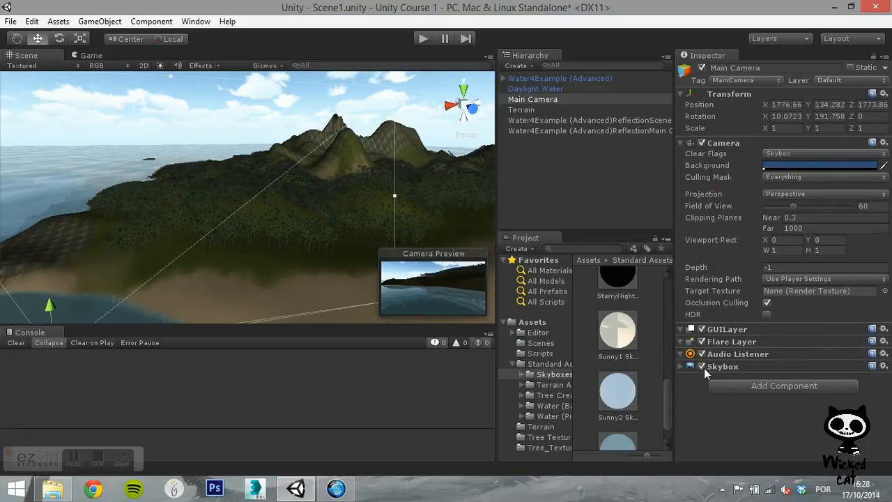
left_click(682, 365)
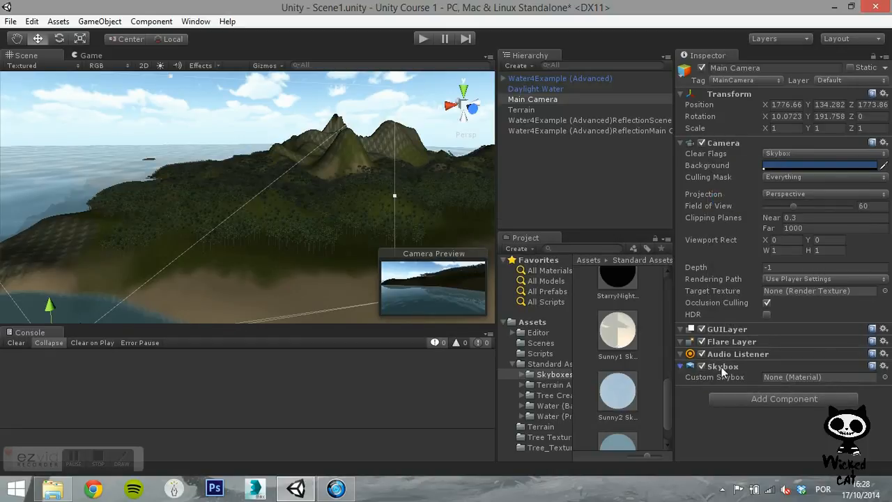
scroll("down", 3)
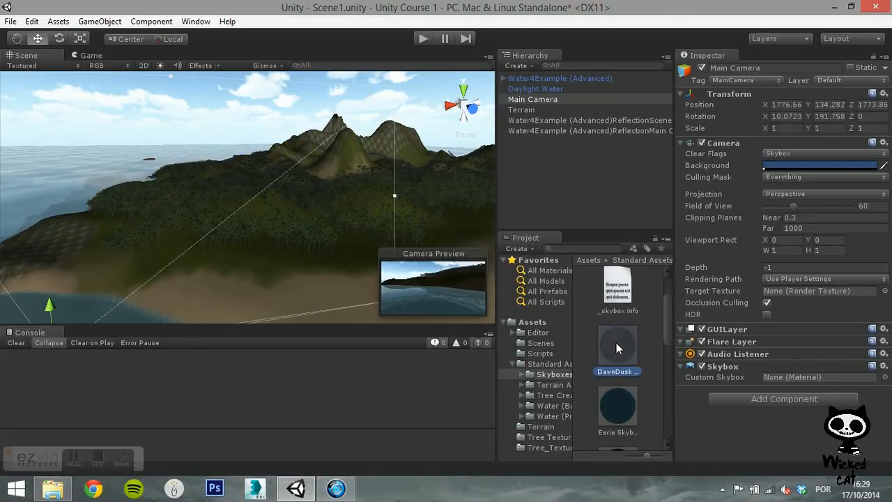
left_click_drag(616, 349, 805, 376)
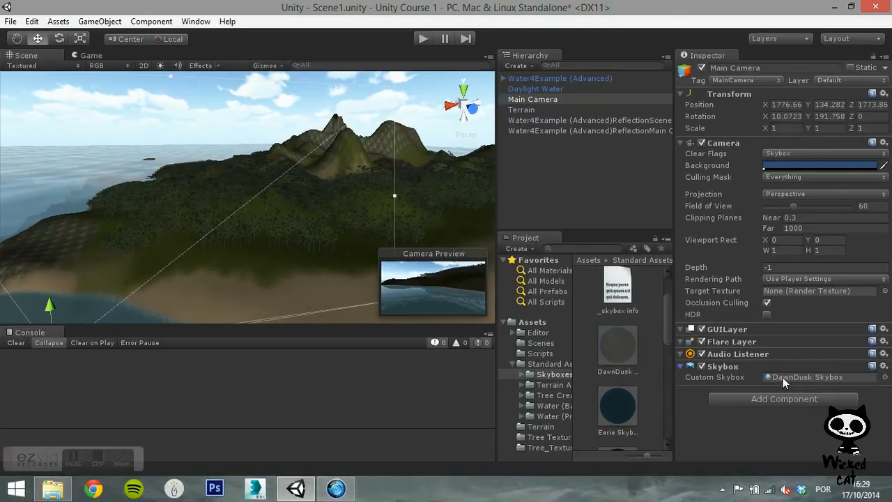
mouse_move(681, 401)
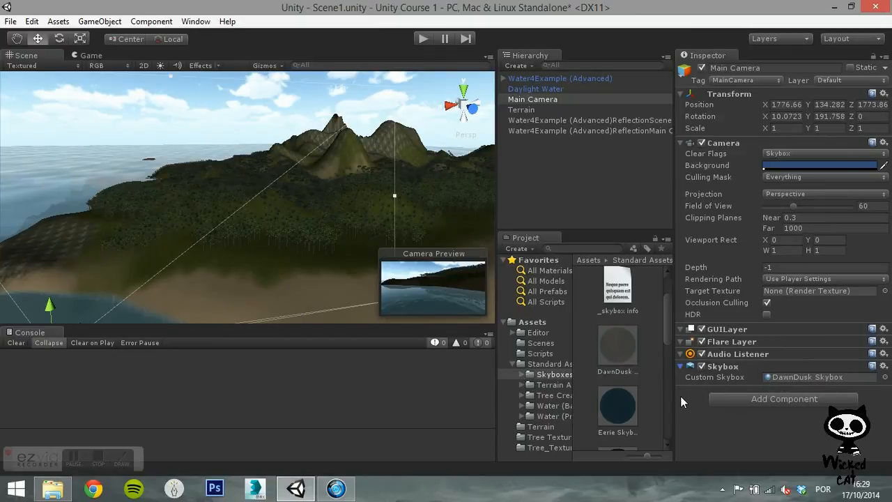
mouse_move(423, 50)
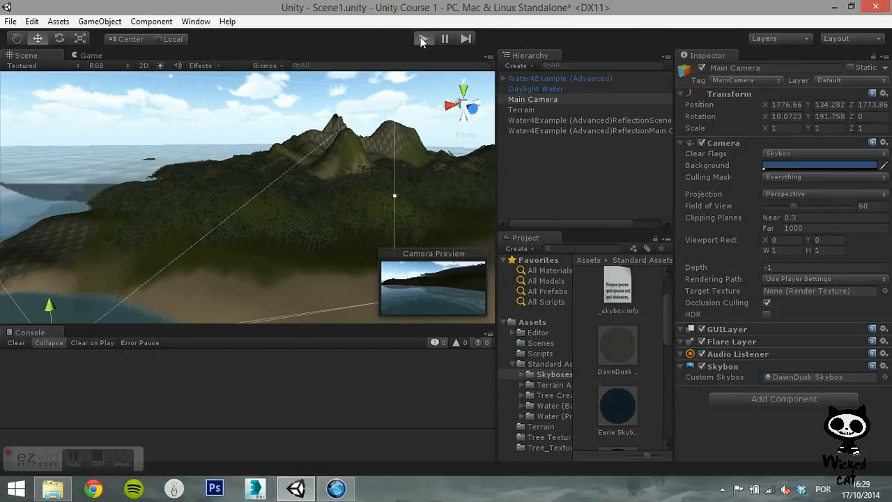
left_click(425, 38)
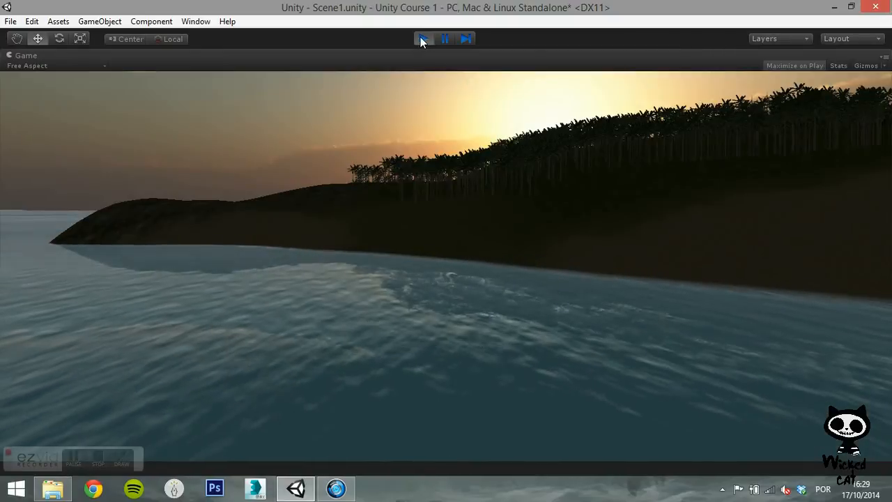